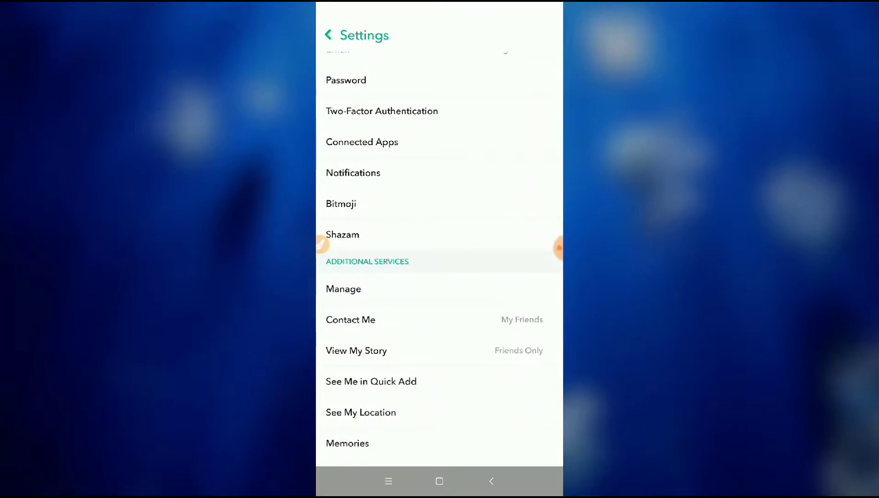
# - Go back from Settings to the Friends chat list
pyautogui.click(328, 35)
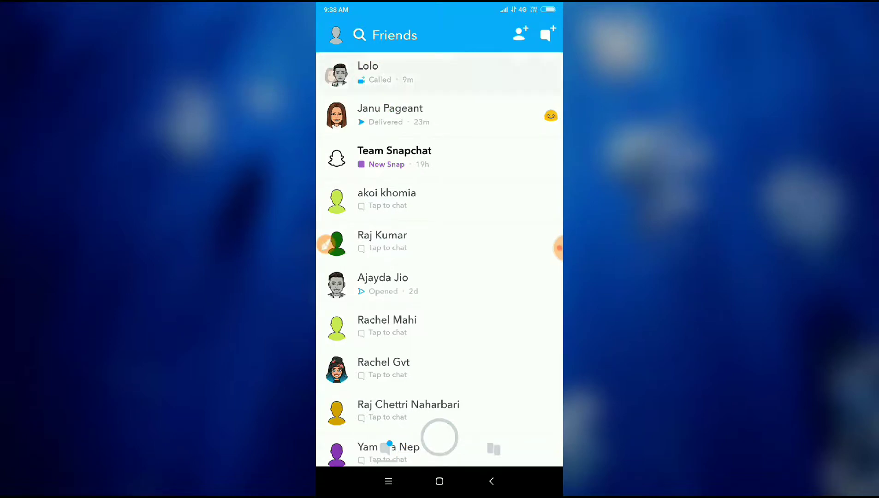
pyautogui.click(382, 73)
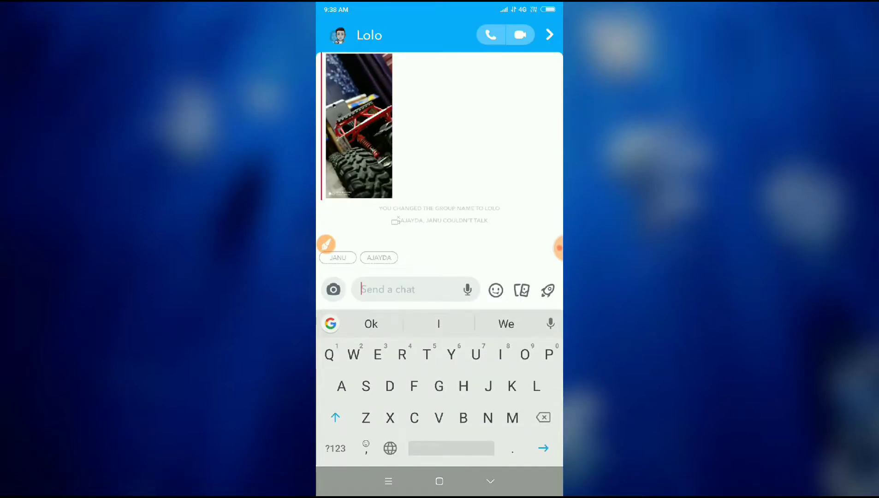
pyautogui.scroll(-3)
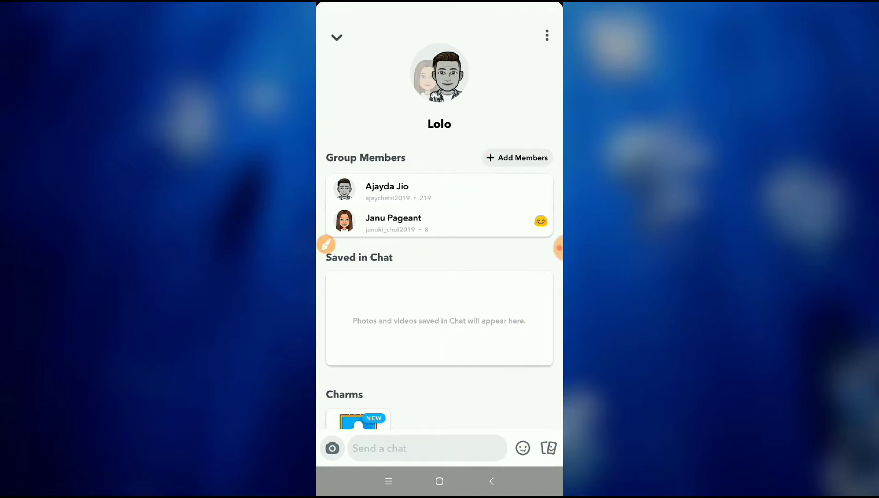
# - Open the Lolo group options sheet showing Leave Group, then dismiss it with Done
pyautogui.click(546, 34)
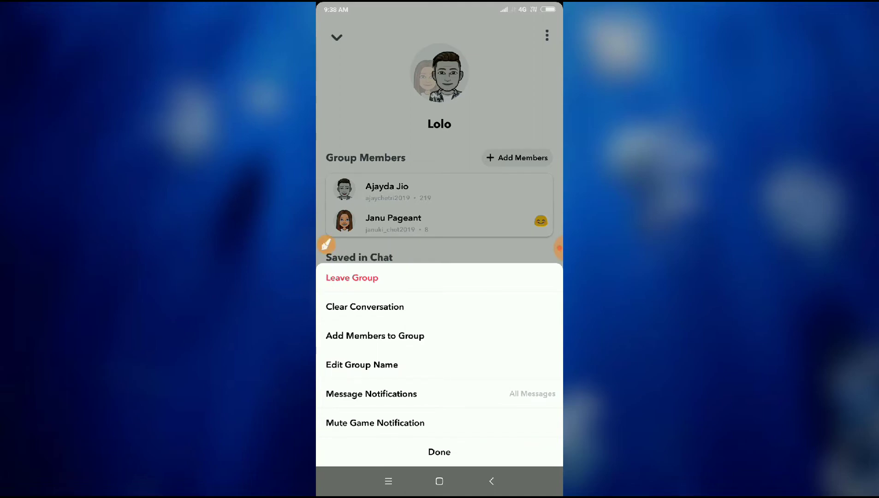
pyautogui.click(439, 452)
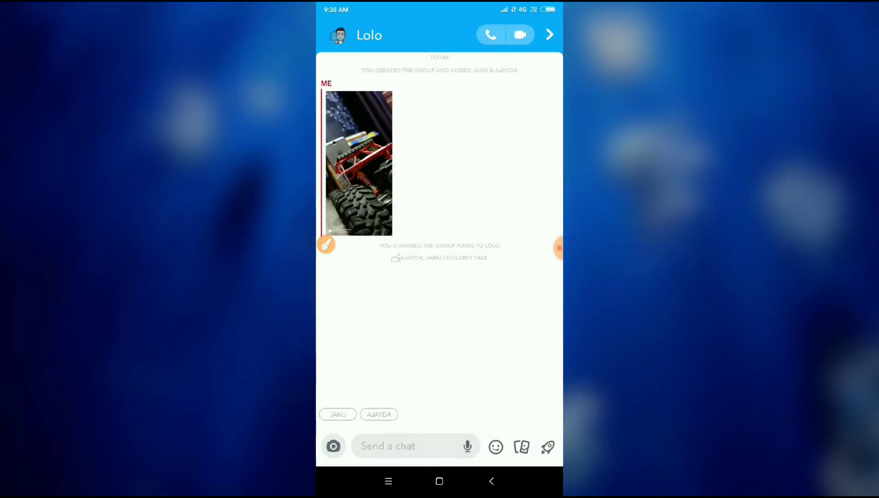